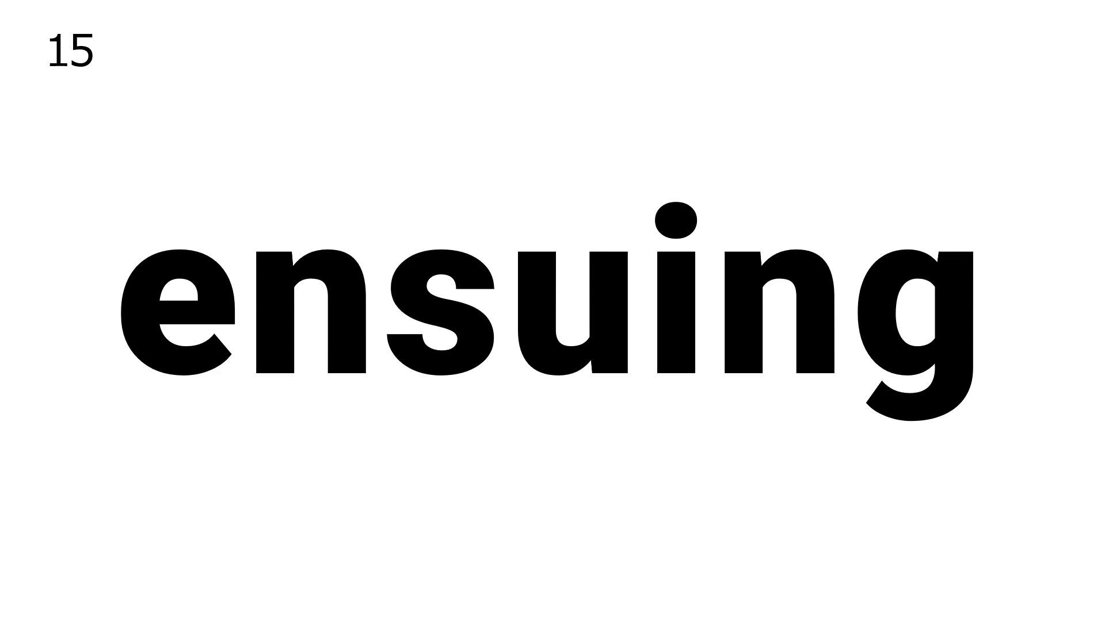
key("right")
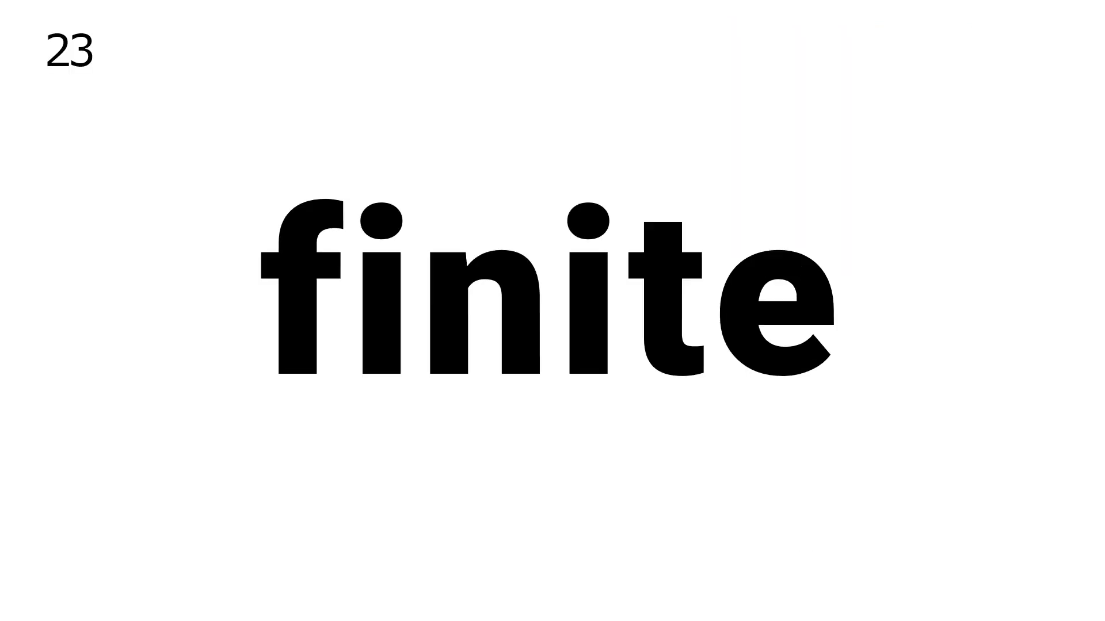
key("Right")
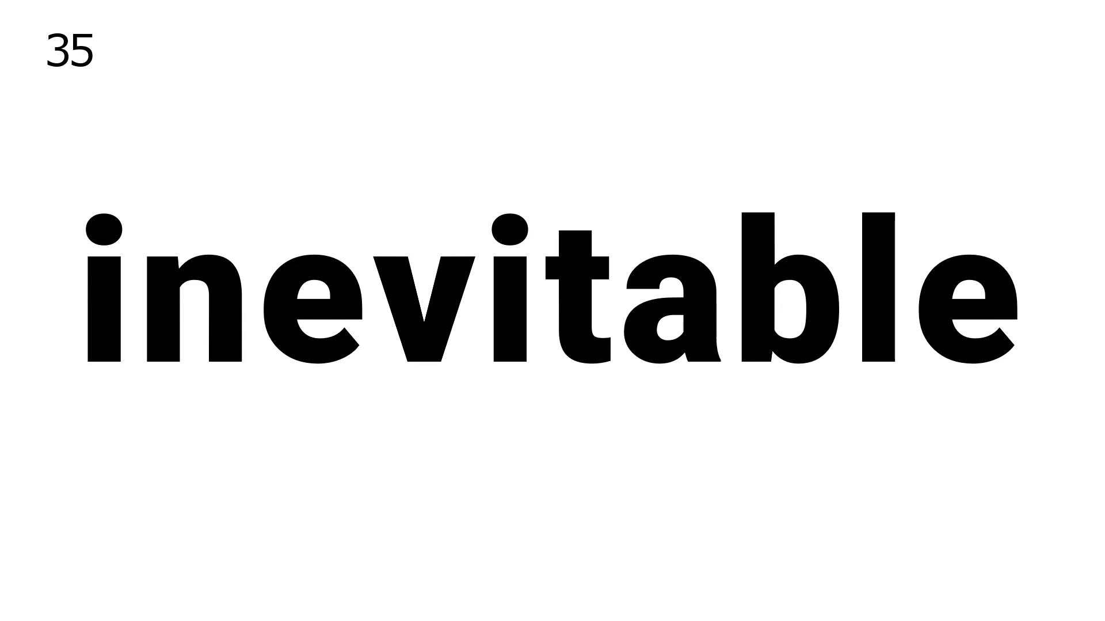
key("Right")
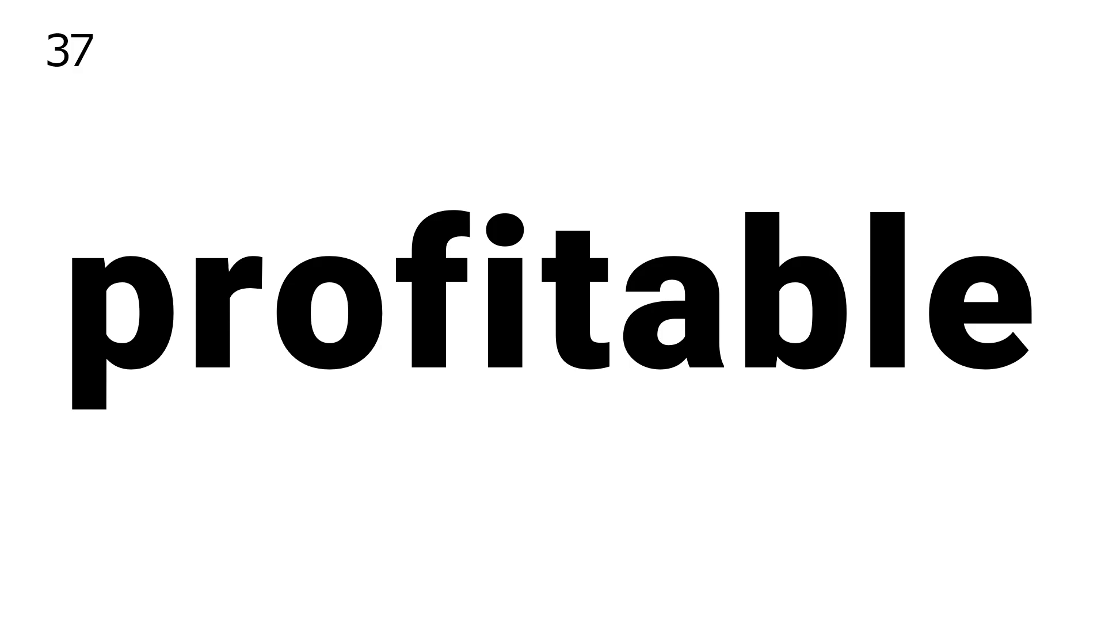
key("Right")
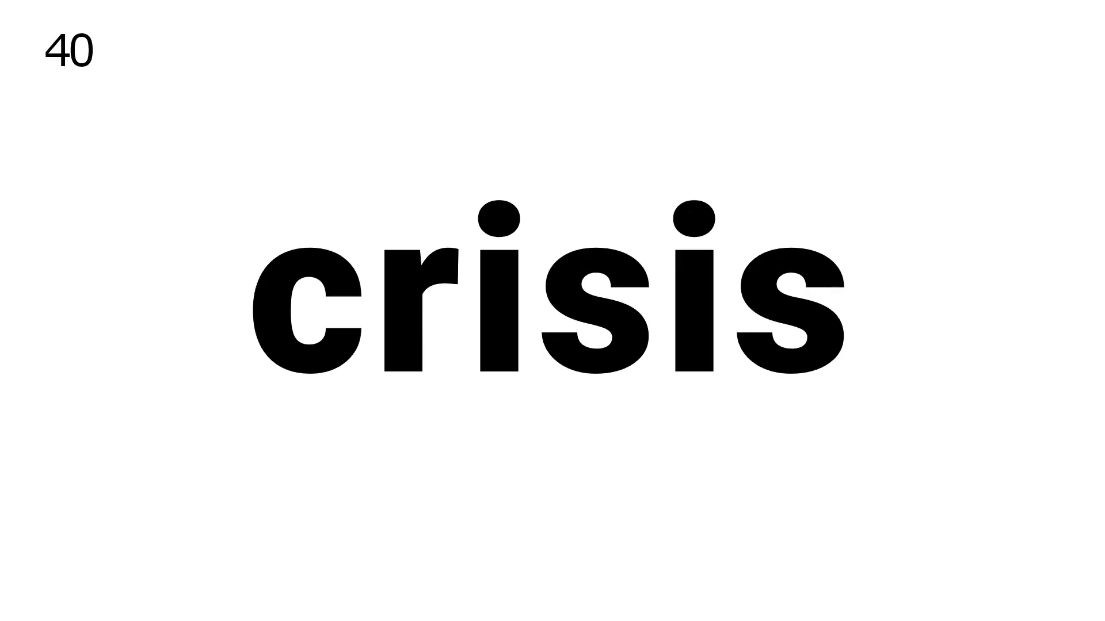
key("right")
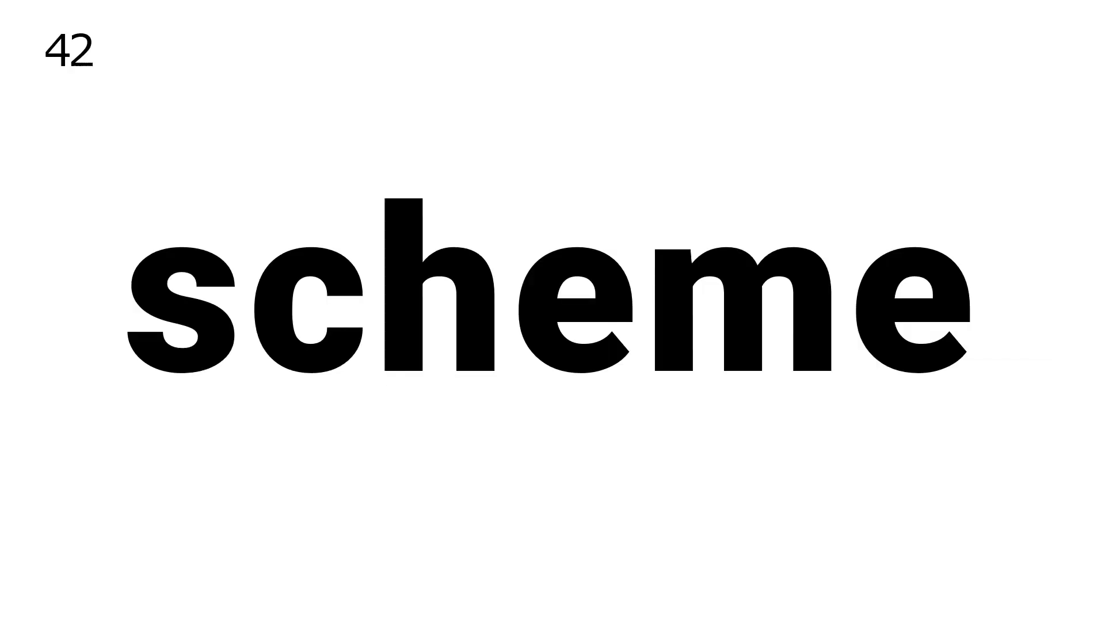
key("Right")
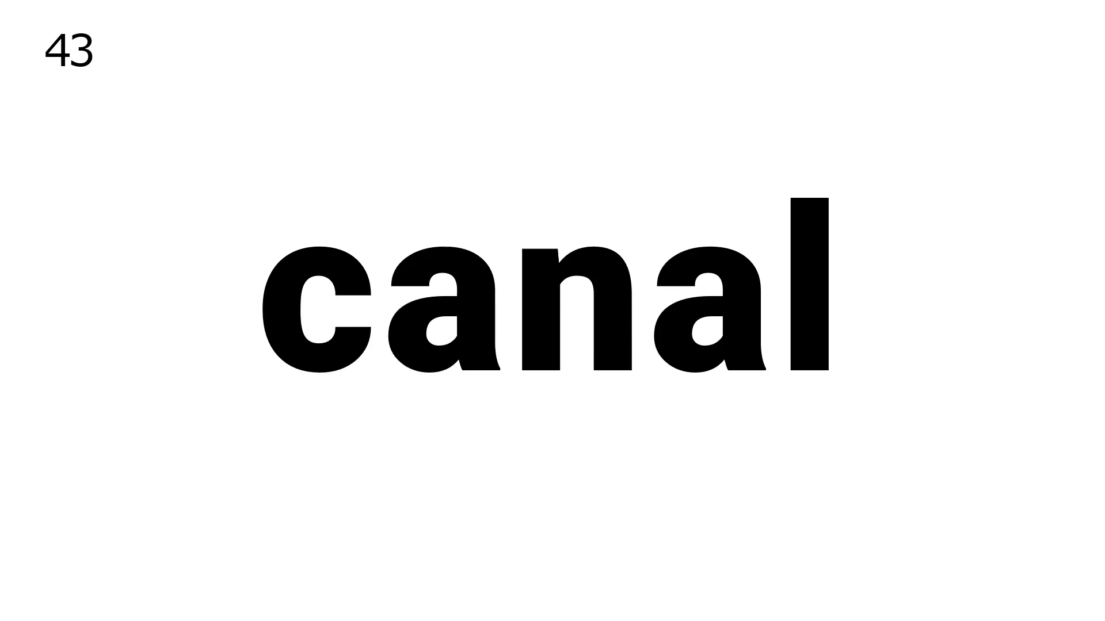
key("right")
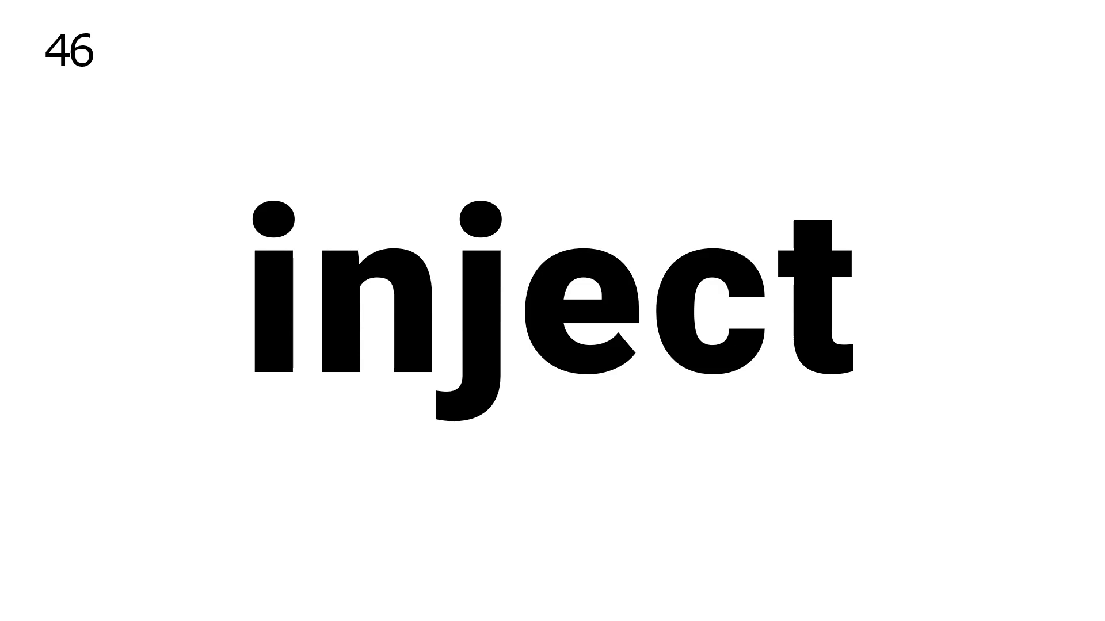
key("Right")
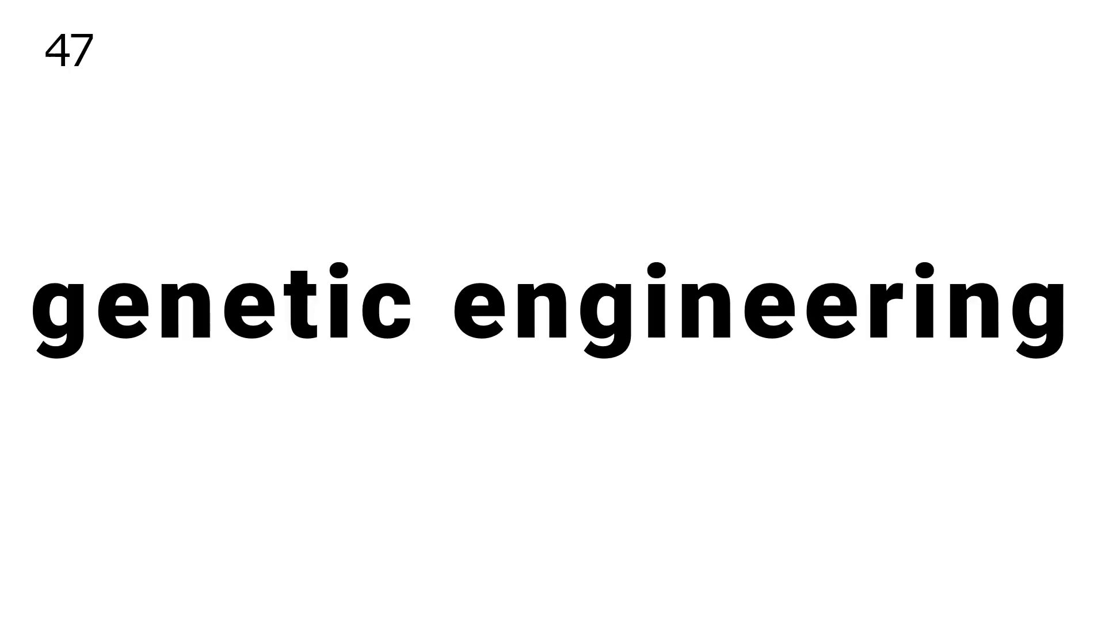